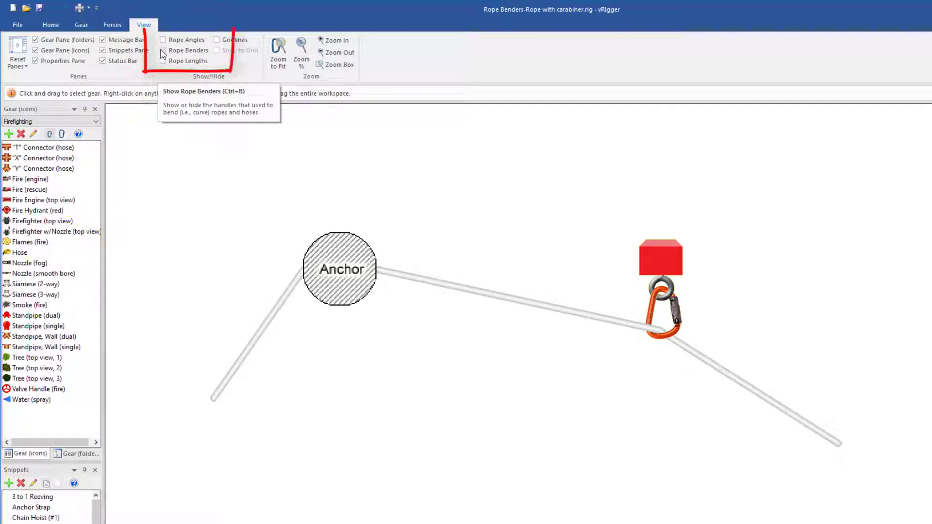
Bring up the rope's context menu with Straighten THIS and ALL Rope Sections options.
{"action": "left_click", "coordinate": [163, 50]}
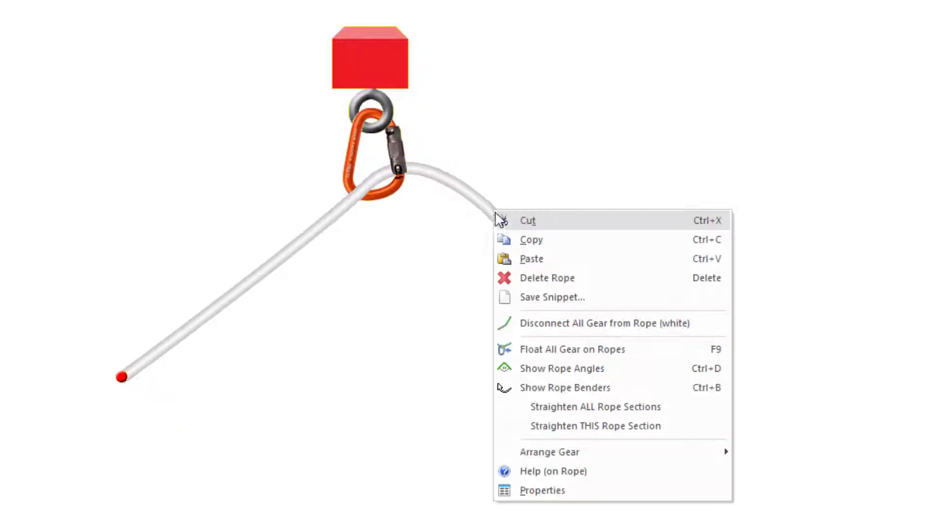
{"action": "mouse_move", "coordinate": [595, 426]}
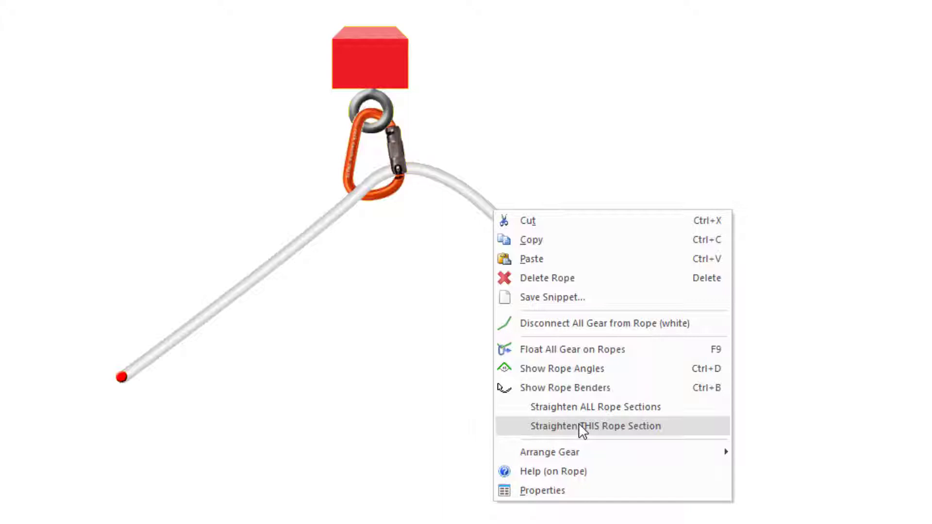
{"action": "mouse_move", "coordinate": [582, 416]}
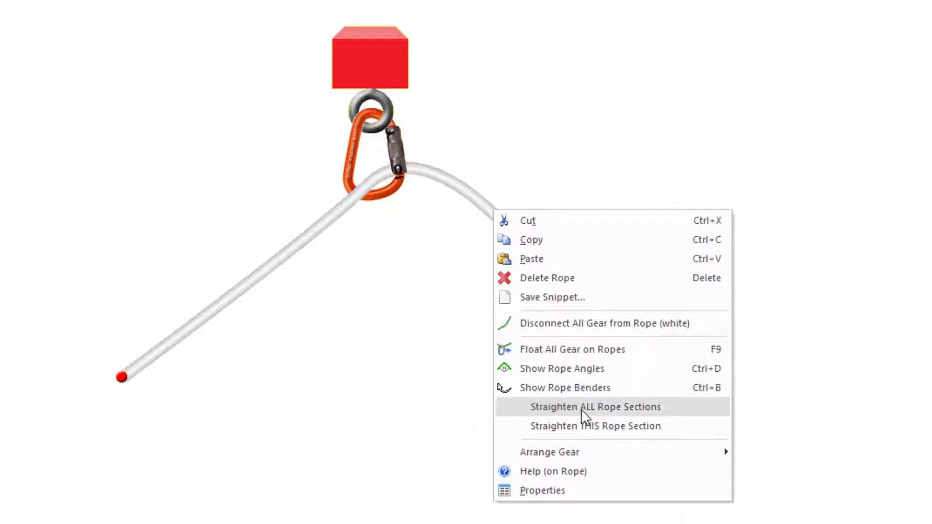